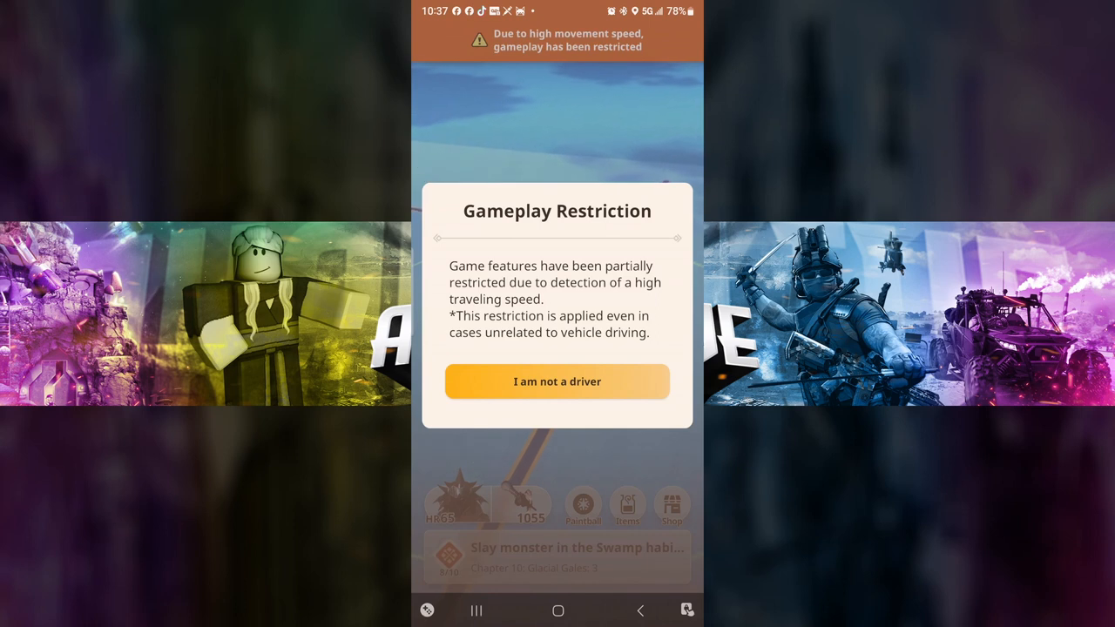
- Confirm 'I am not a driver' to dismiss the high-speed gameplay restriction
left_click(557, 381)
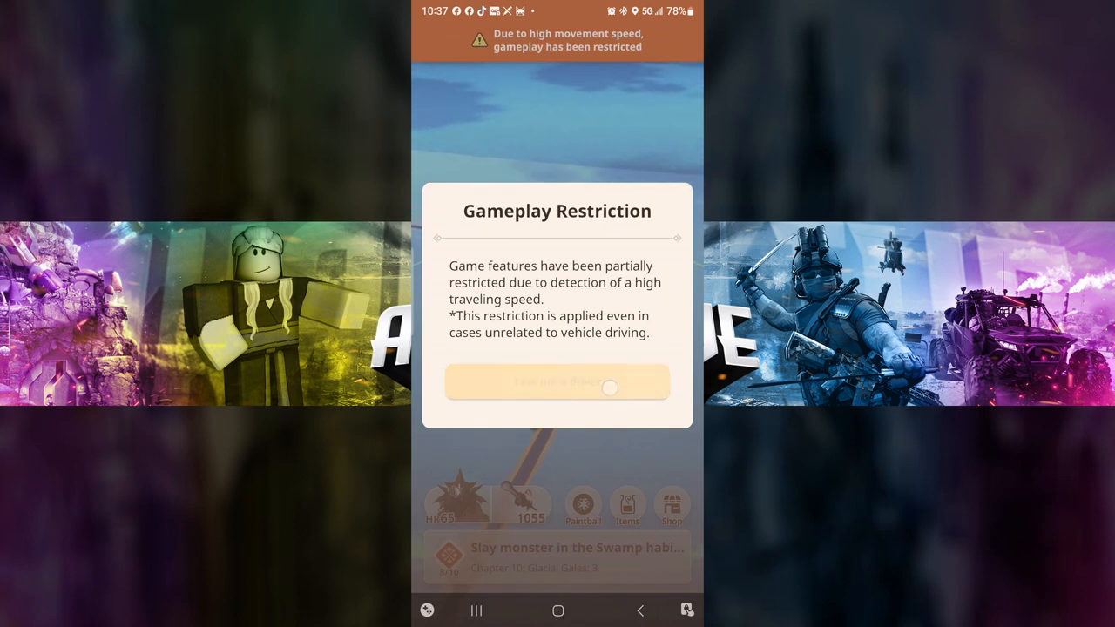
left_click(557, 385)
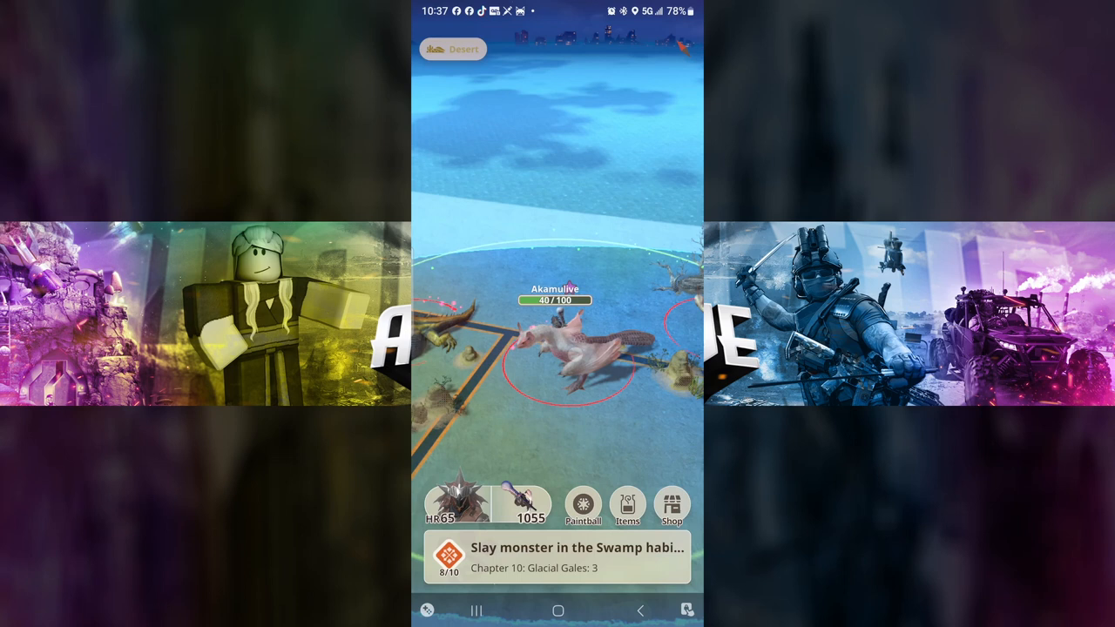
- Select the nearby Paolumu on the map and start a solo hunt
left_click(557, 348)
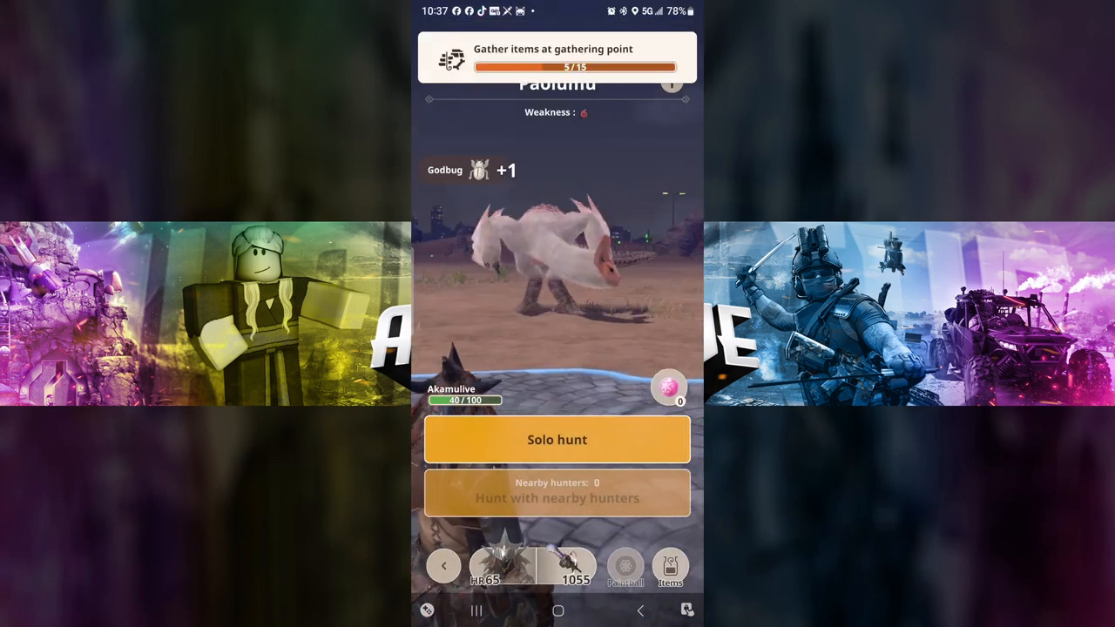
left_click(557, 439)
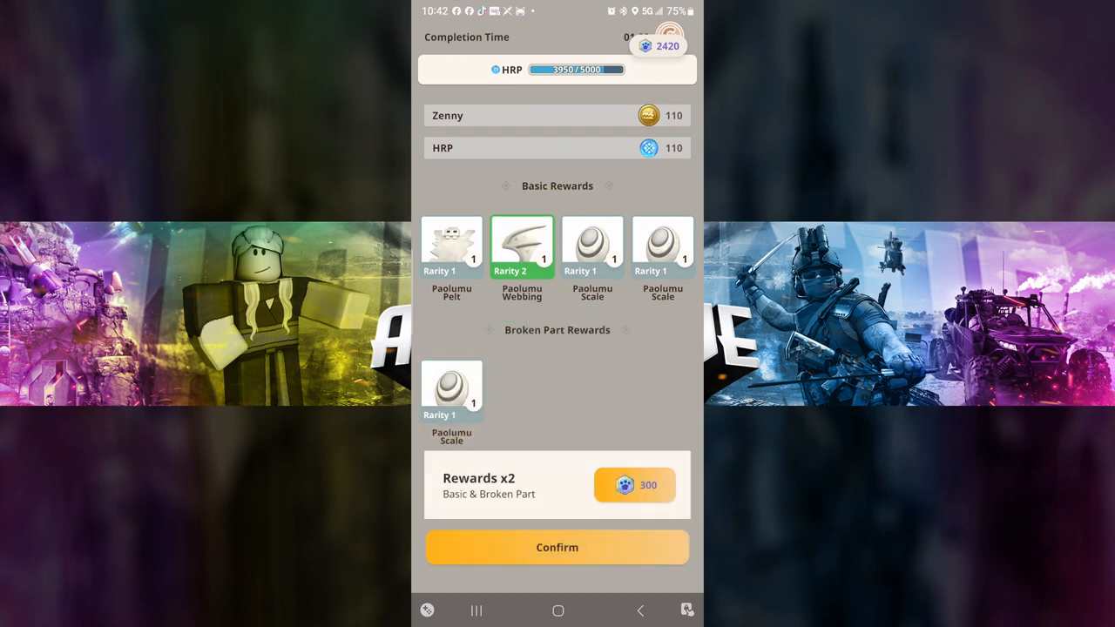
- Confirm the Paolumu hunt rewards to return to the overworld map
left_click(557, 547)
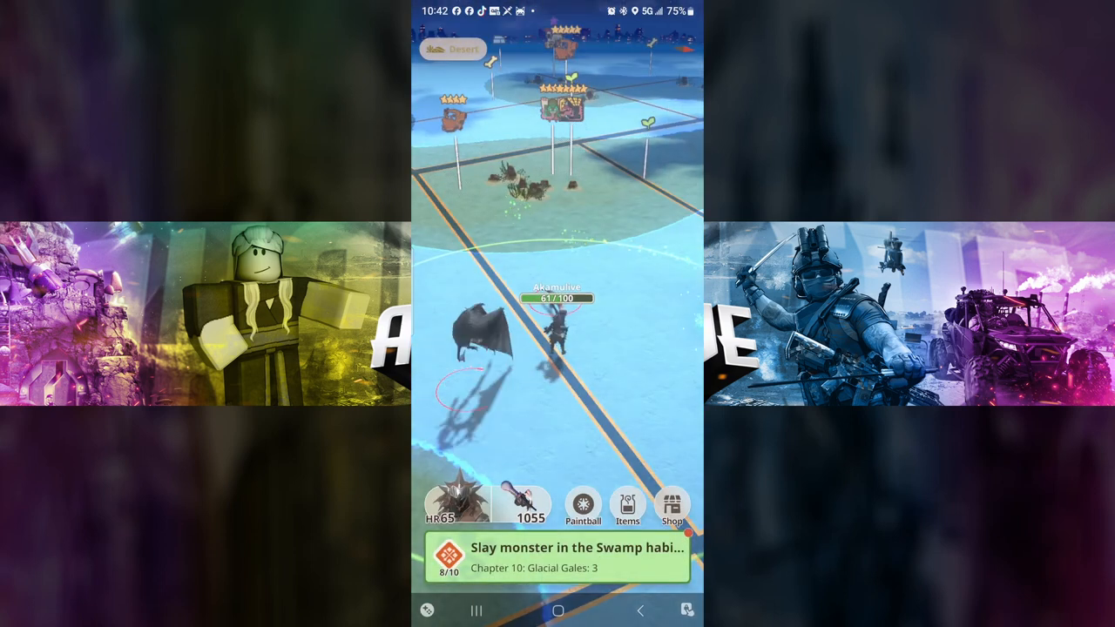